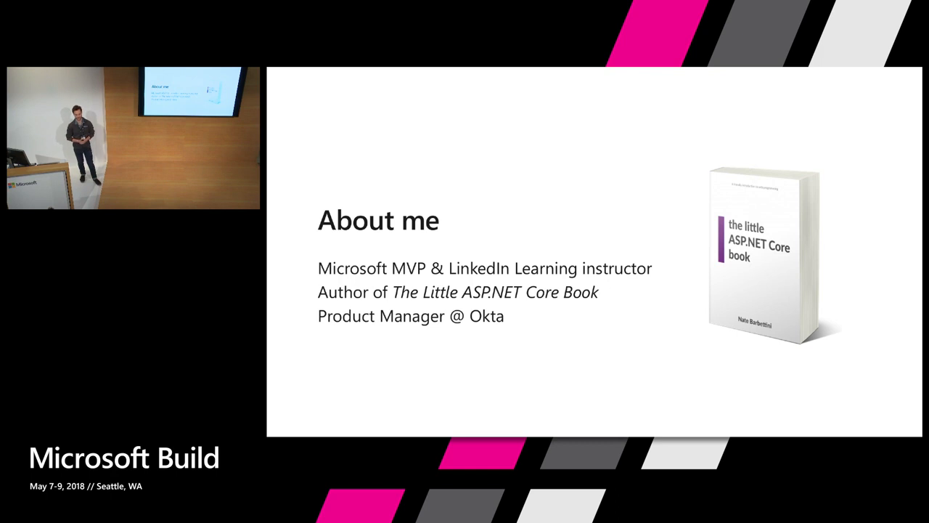
In iTerm, mkdir AspNetCore21SecurityDemo, scaffold it with 'dotnet new mvc', and launch it via 'code'.
key(Right)
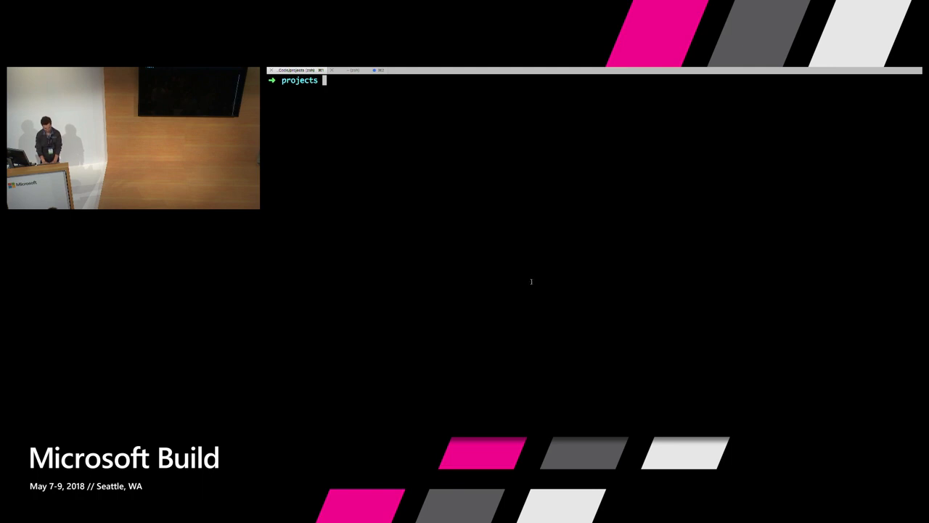
text(mk)
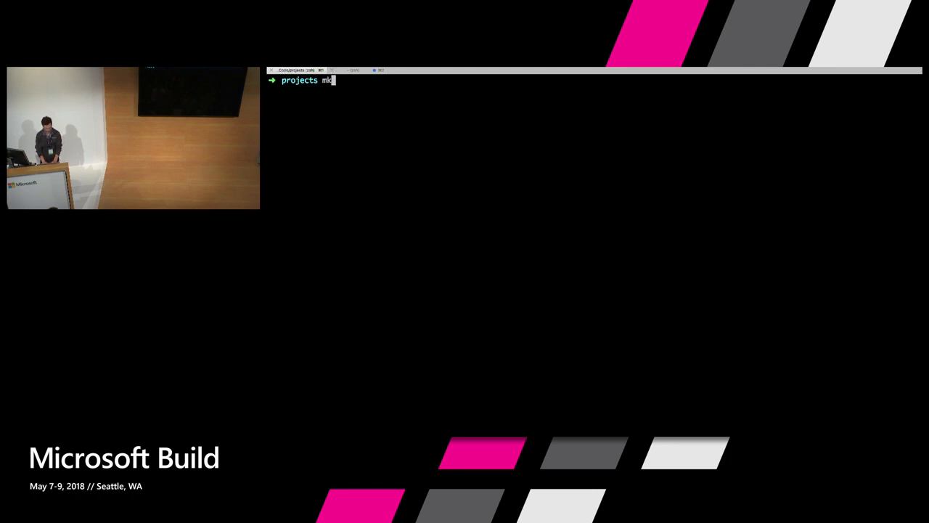
text(dir AspNet)
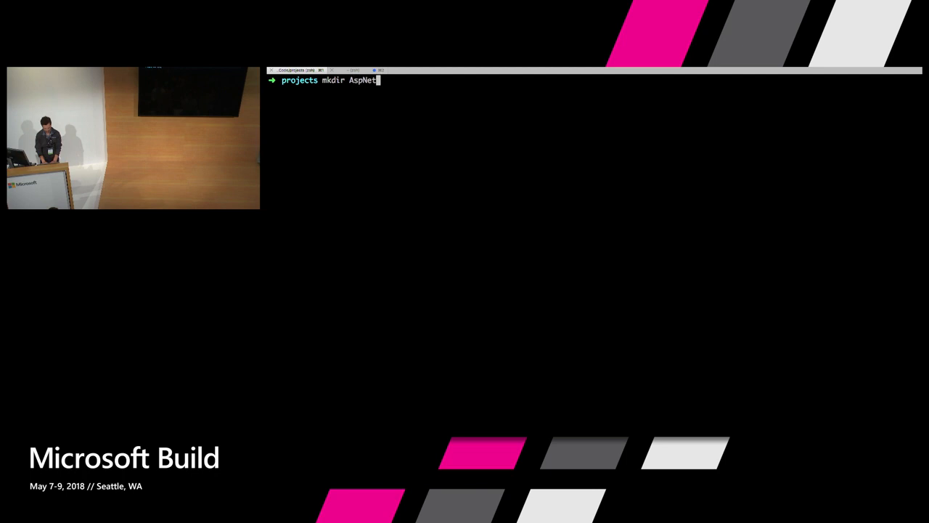
text(Core21SecurityDemo)
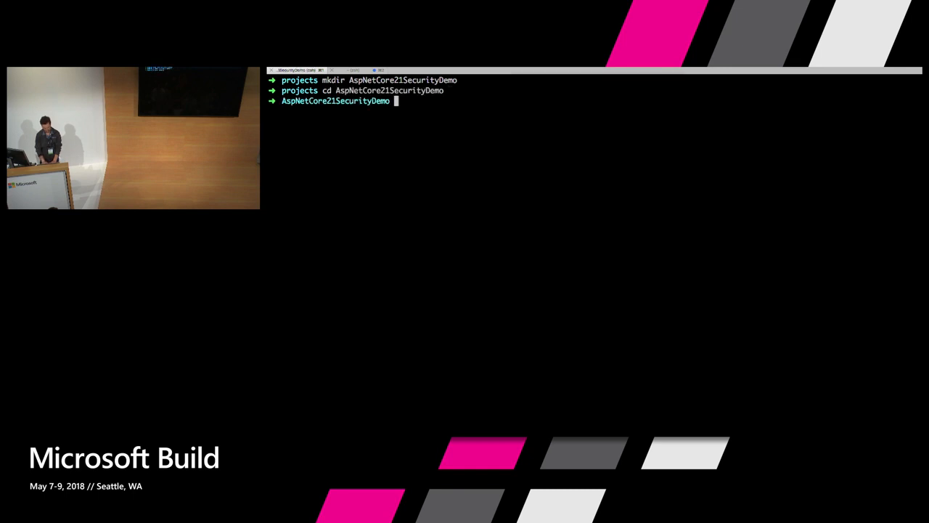
text(dotnet new mvc)
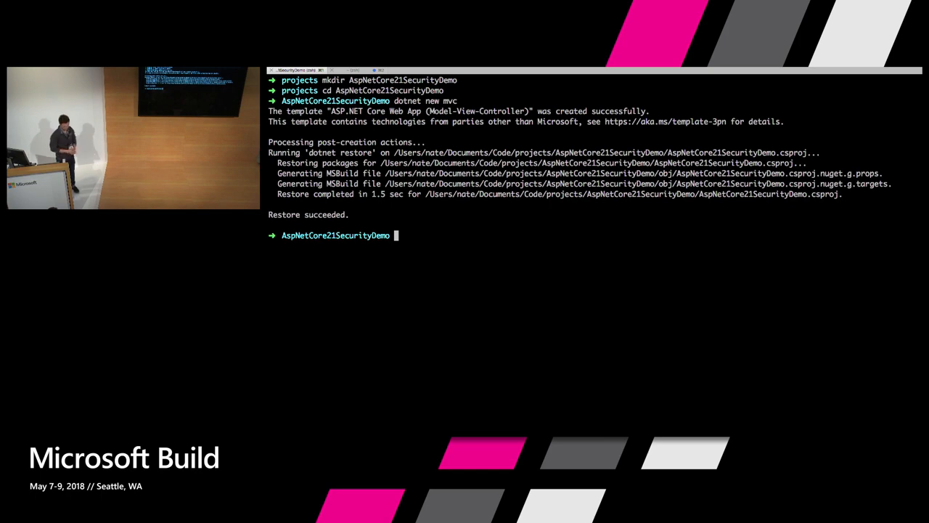
text(code)
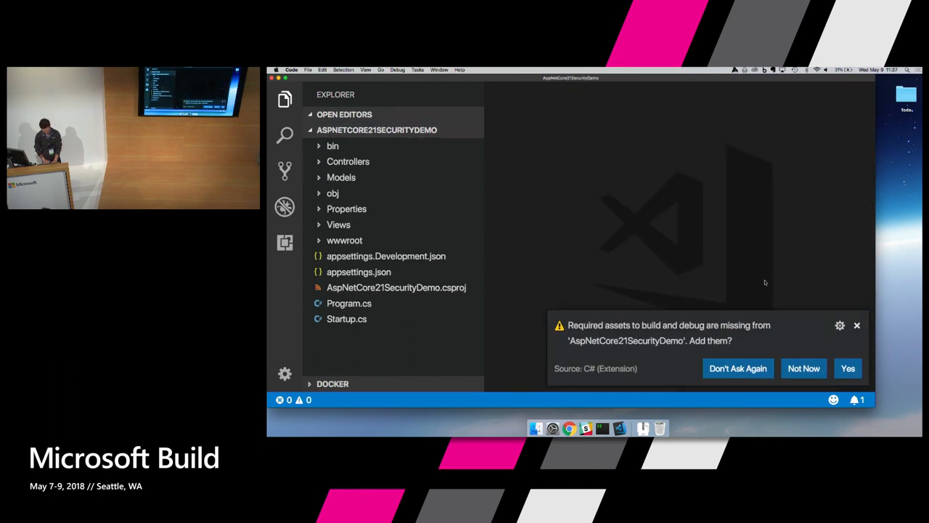
Accept the 'Required assets' prompt and bring Startup.cs up for editing from the Explorer.
click(848, 368)
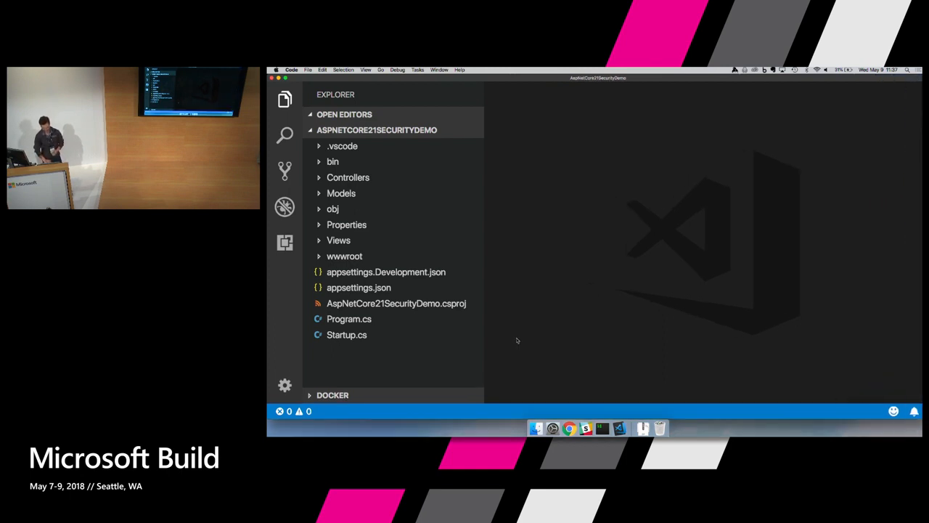
click(346, 335)
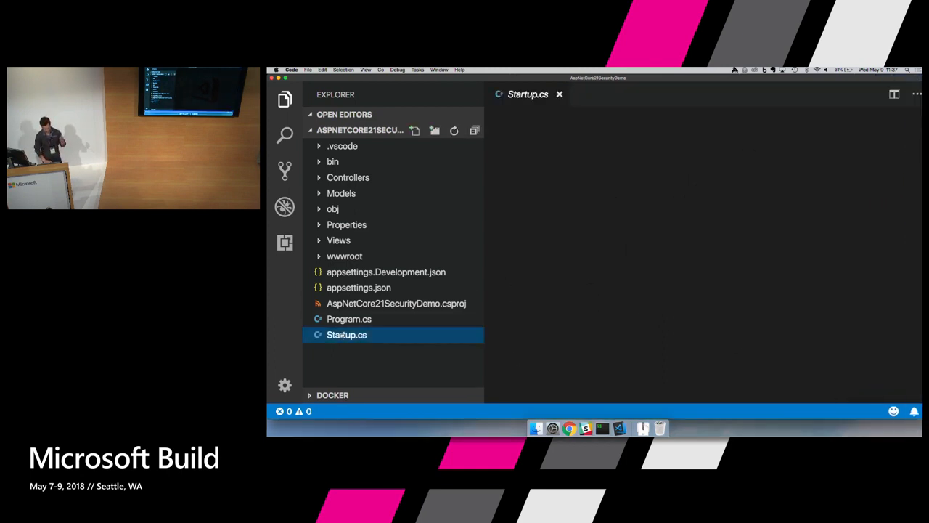
double_click(346, 335)
text(h)
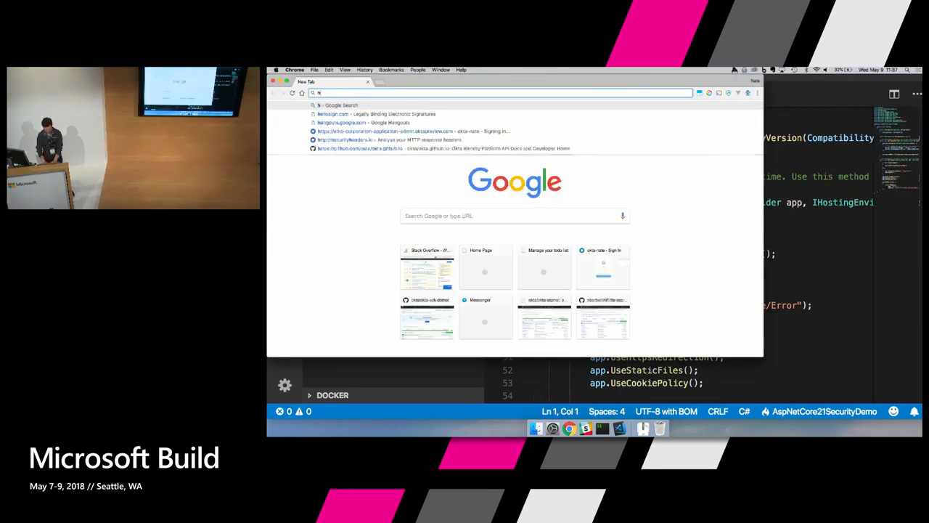
Browse to localhost:5001 in Chrome to see the default ASP.NET Core home page over HTTPS.
text(localhost:5001)
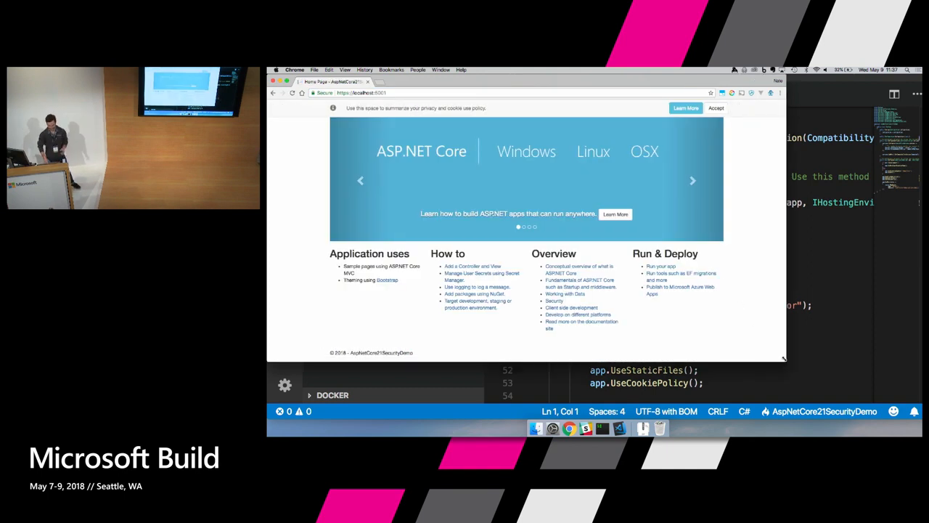
click(692, 180)
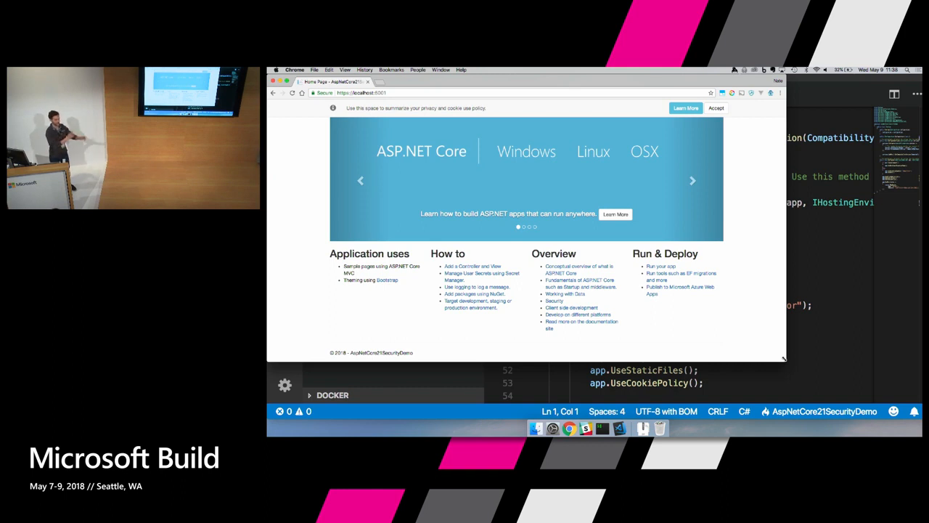
click(691, 180)
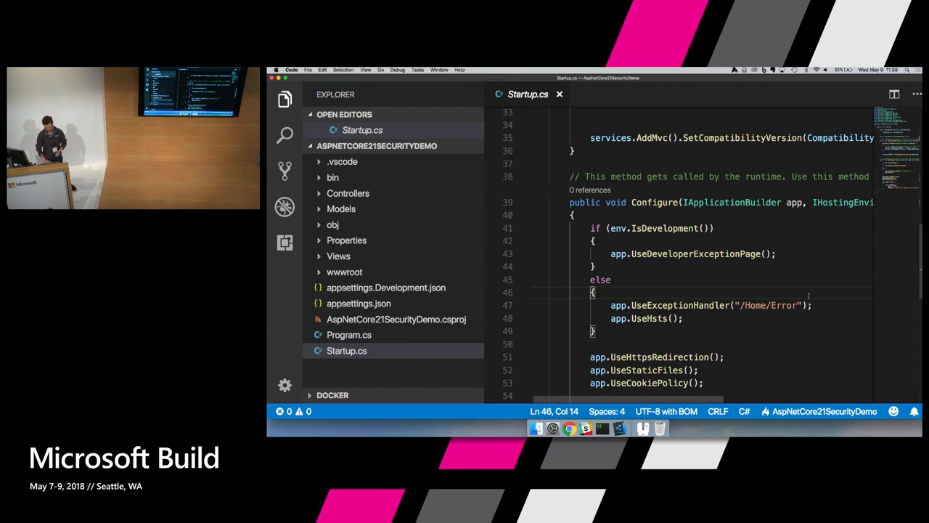
In Controllers/HomeController.cs, begin a '[Validate' attribute on a new line above the About action.
click(348, 193)
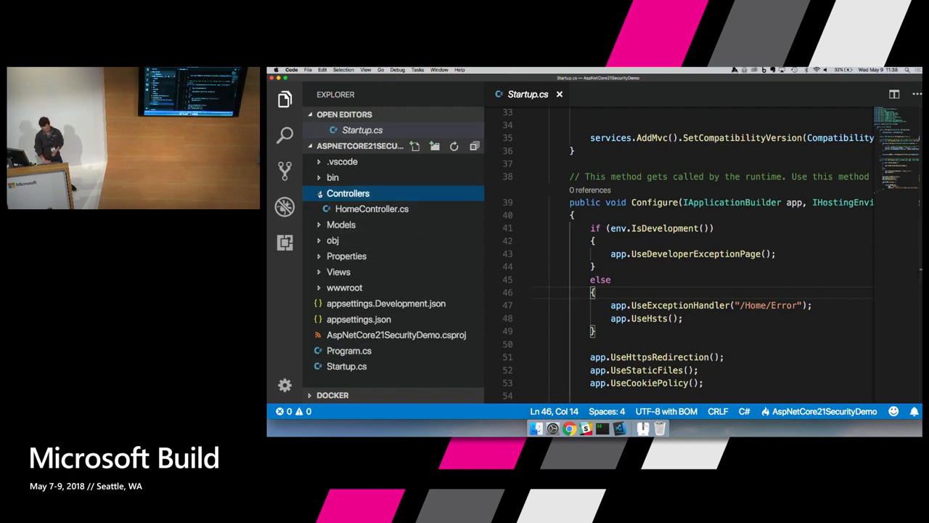
click(372, 209)
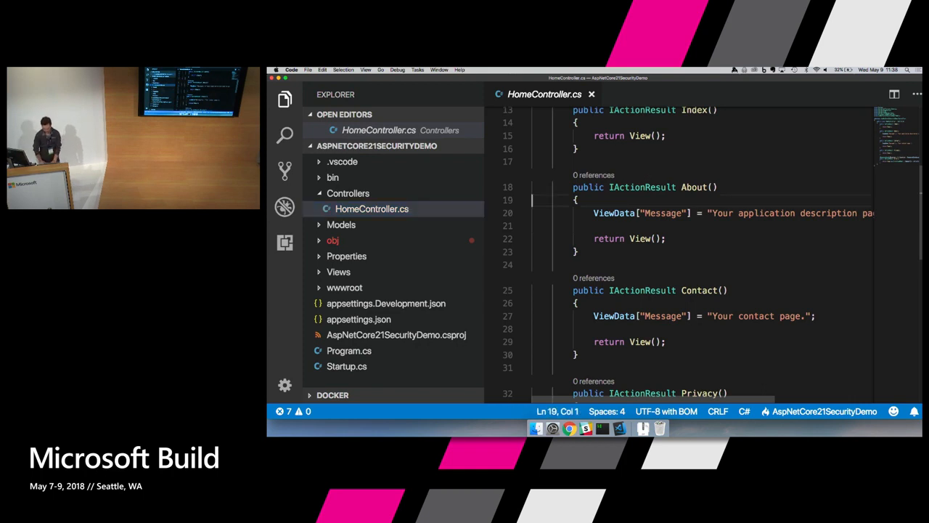
key(Enter)
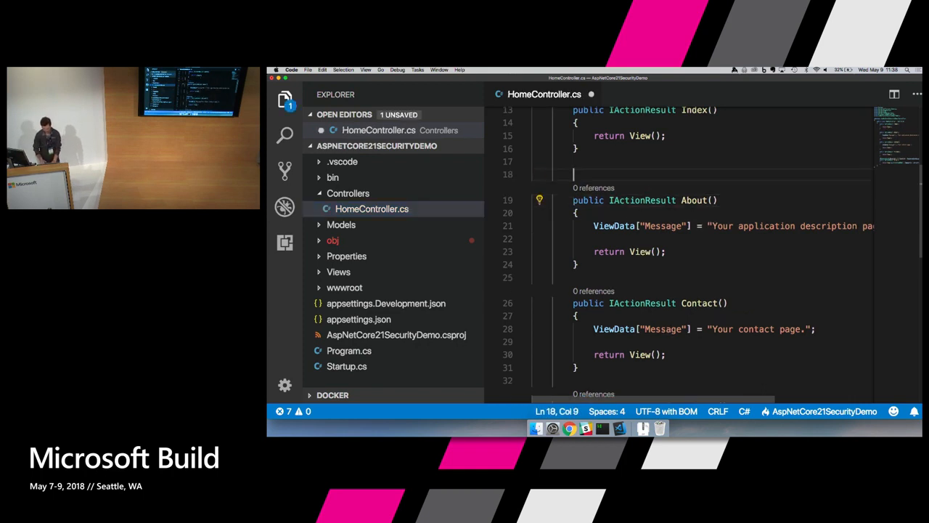
text([Validate)
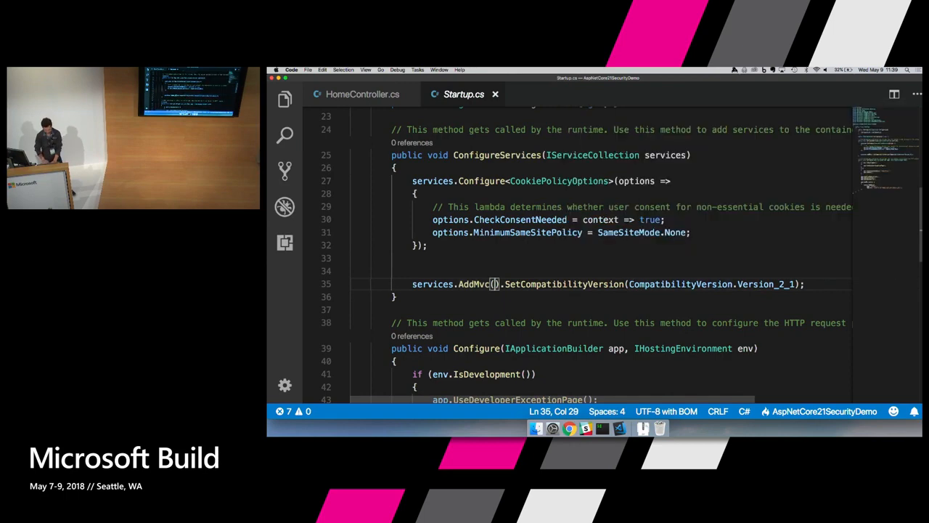
In ConfigureServices, add options => options.Filters.Add(new AutoValidateAntiforgeryTokenAttribute()) to AddMvc.
text(options =>)
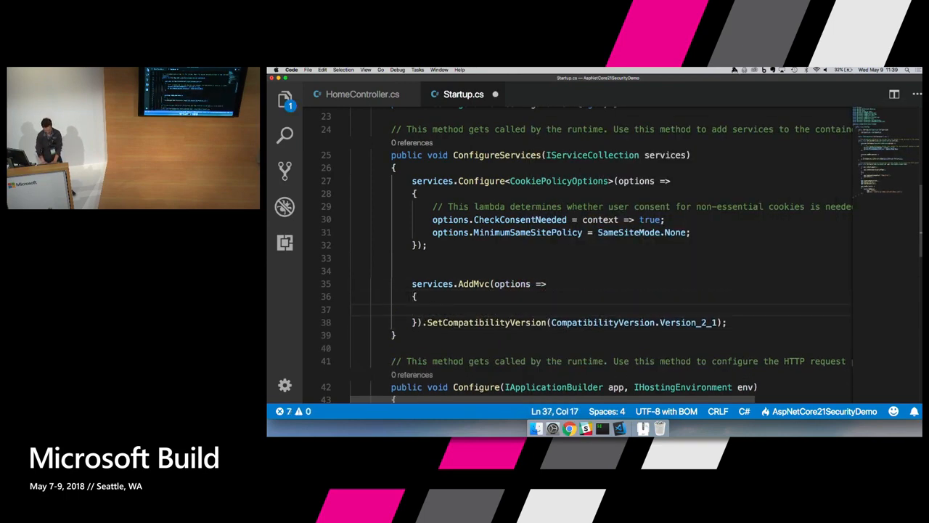
text(options.Filters.Add(new AutoValidateAntiforgeryTokenAttribute());)
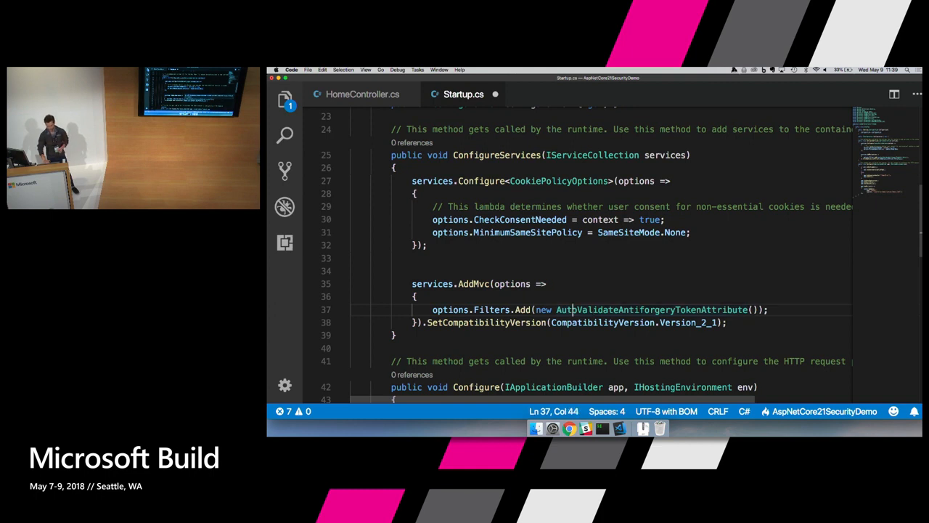
double_click(650, 309)
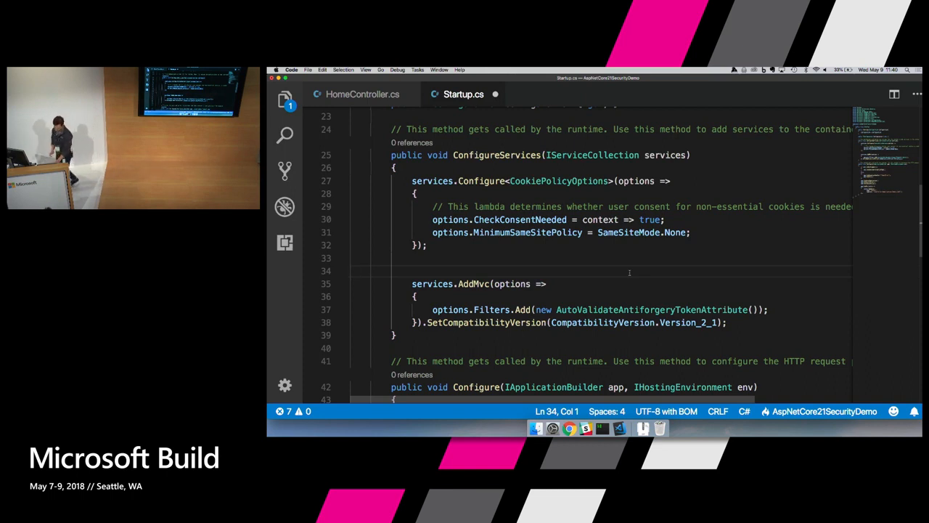
click(767, 309)
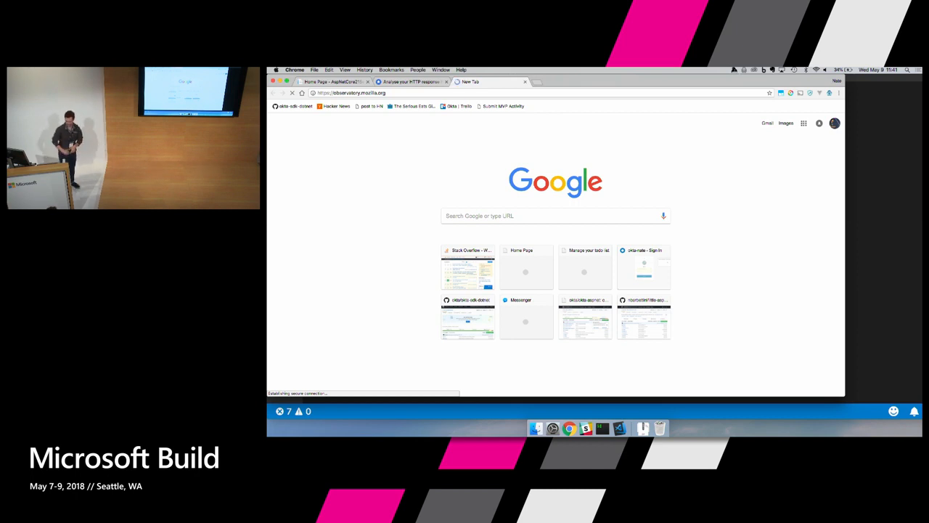
On the securityheaders.com scanner, start entering 'local' into the site address field.
click(412, 82)
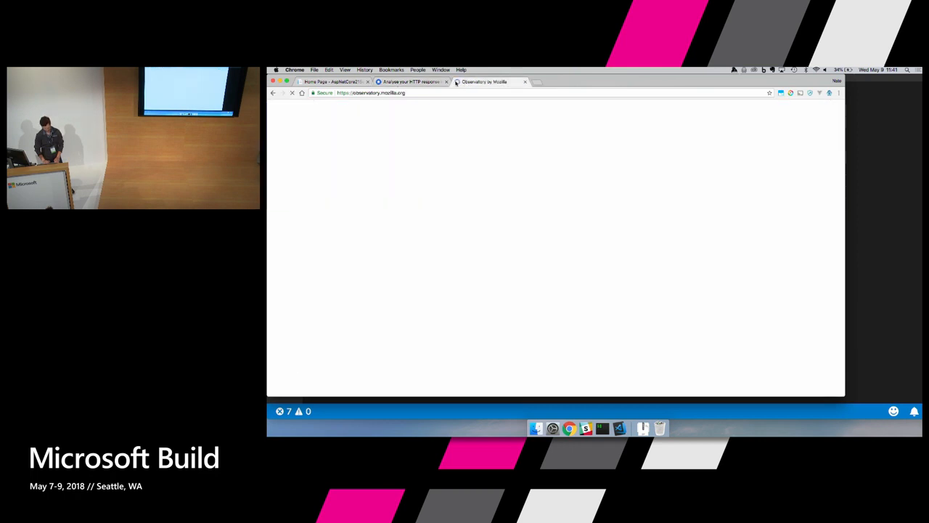
click(410, 81)
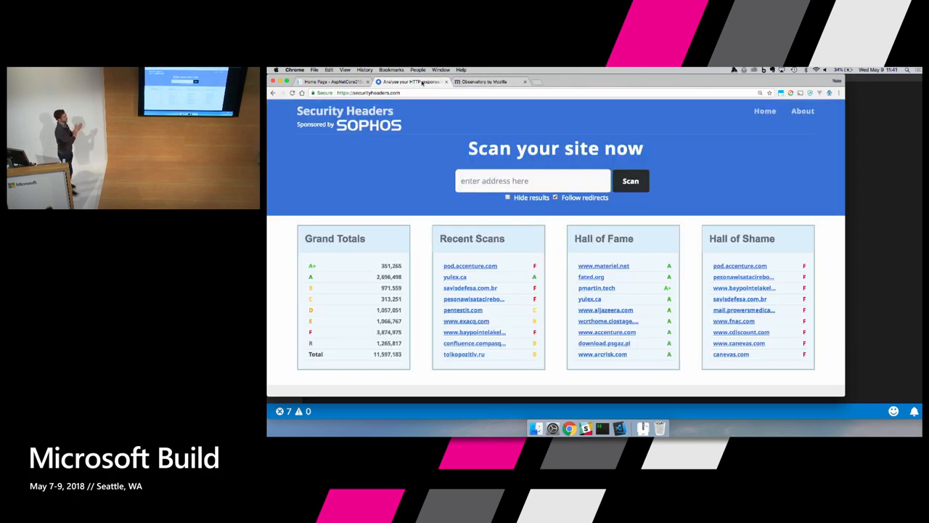
click(533, 181)
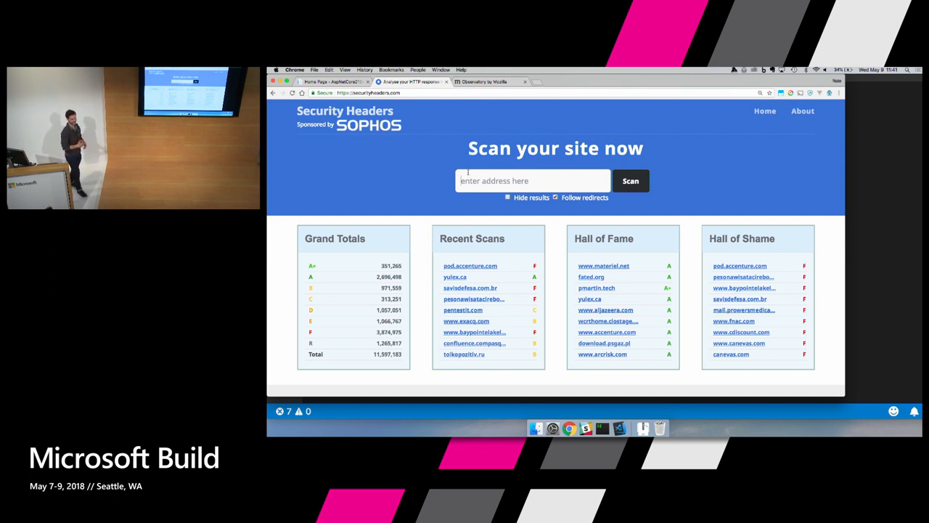
text(local)
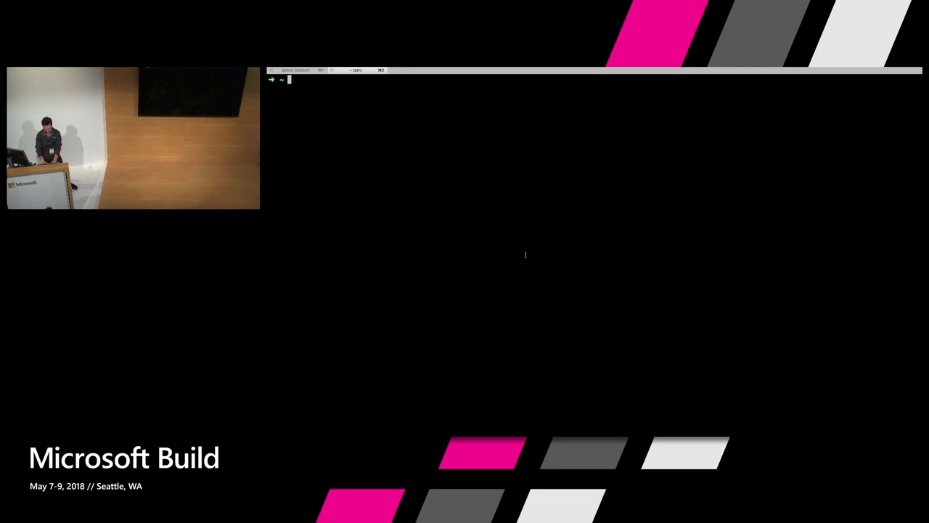
Run 'ngrok http 5000' in iTerm to tunnel the local app publicly.
text(ngrok)
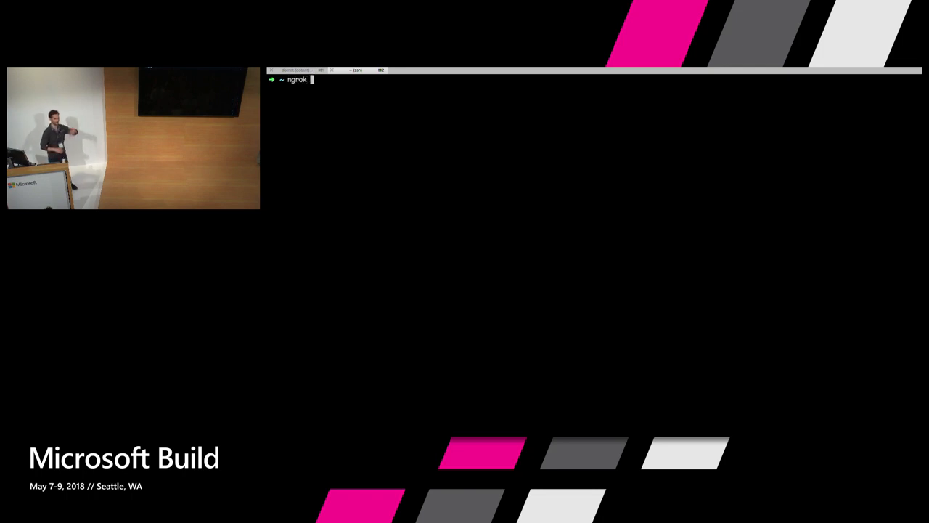
text(http 5000)
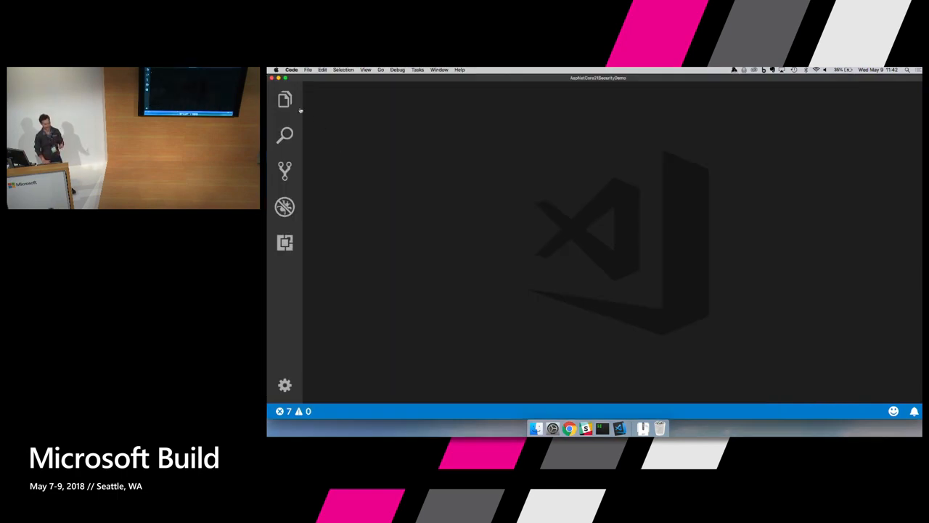
In Startup.cs Configure, add UseForwardedHeaders for XForwardedFor | XForwardedProto and resolve the ForwardedHeaders name.
click(284, 100)
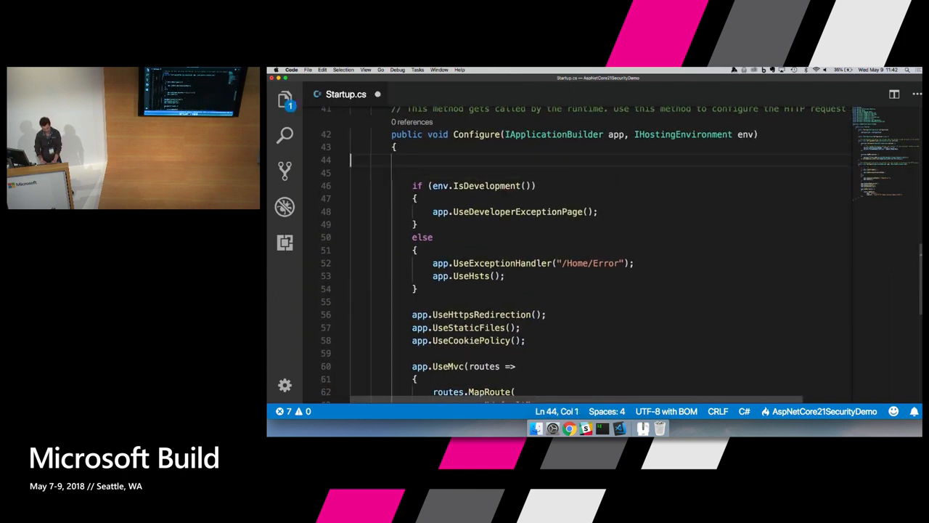
text(fo)
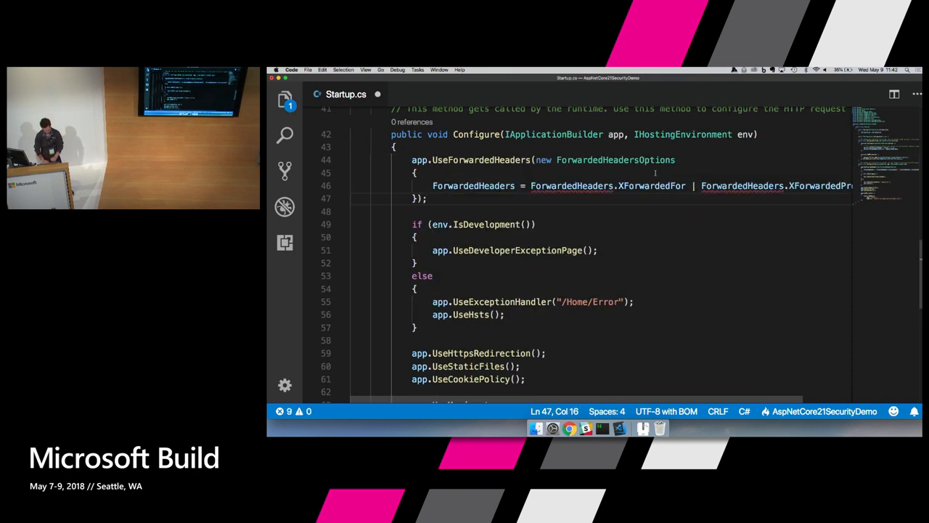
click(577, 186)
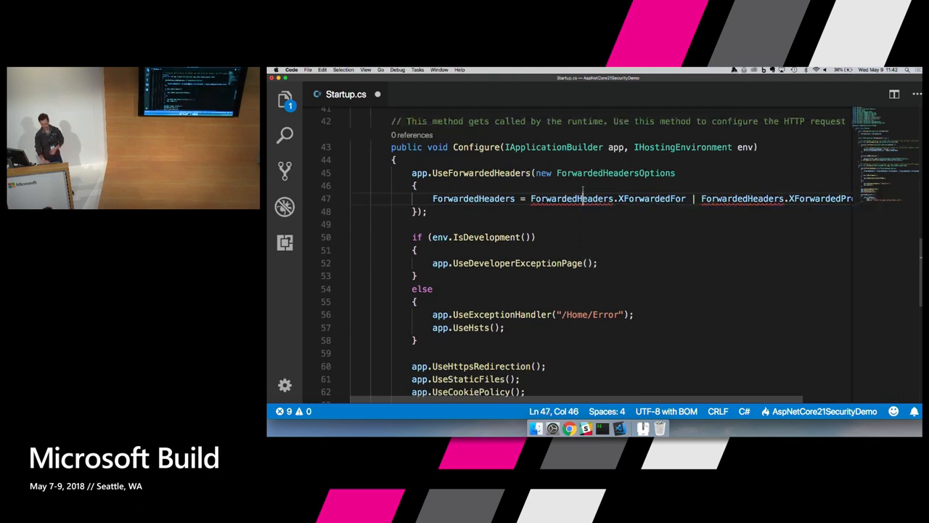
double_click(481, 173)
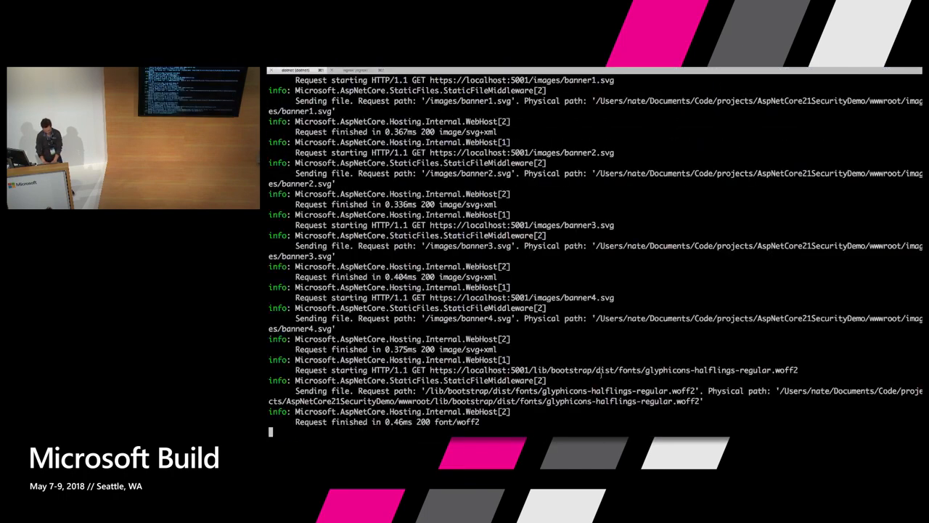
Start the demo app again with 'dotnet run' in the terminal.
text(dotnet run)
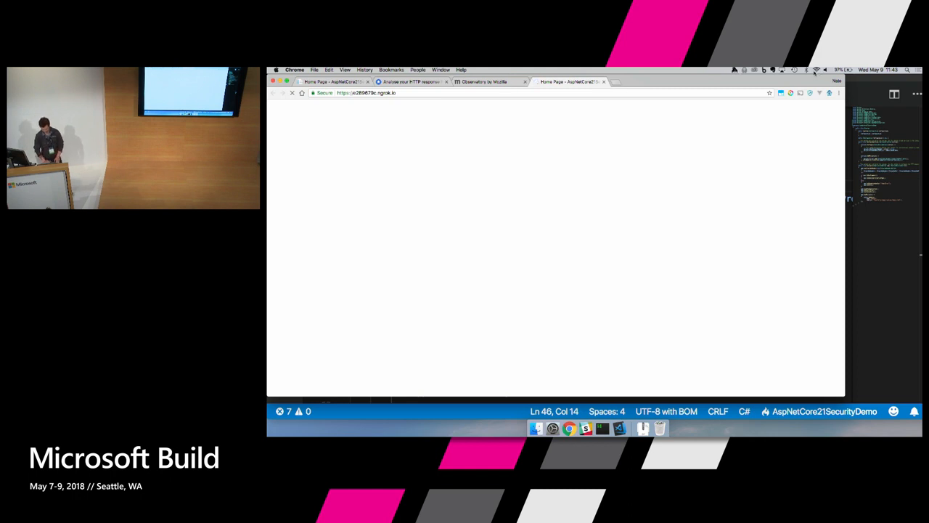
click(816, 70)
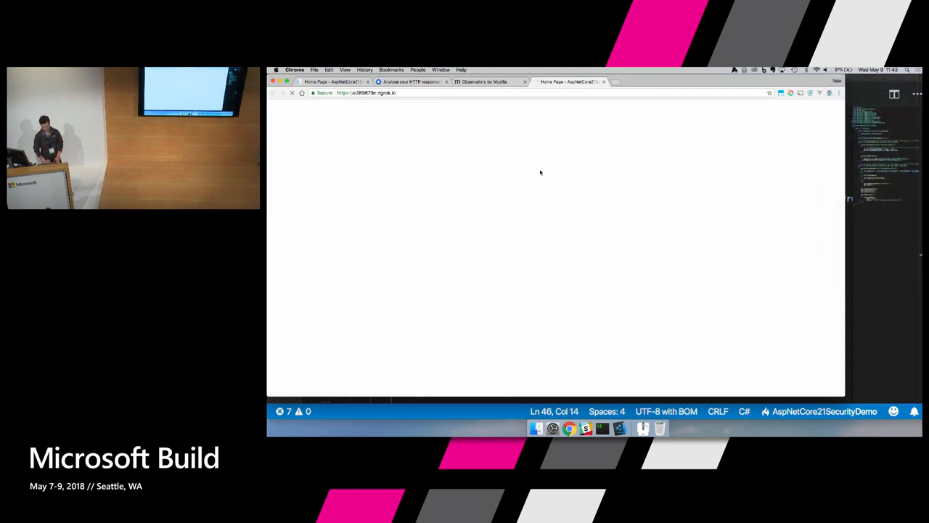
mouse_move(454, 101)
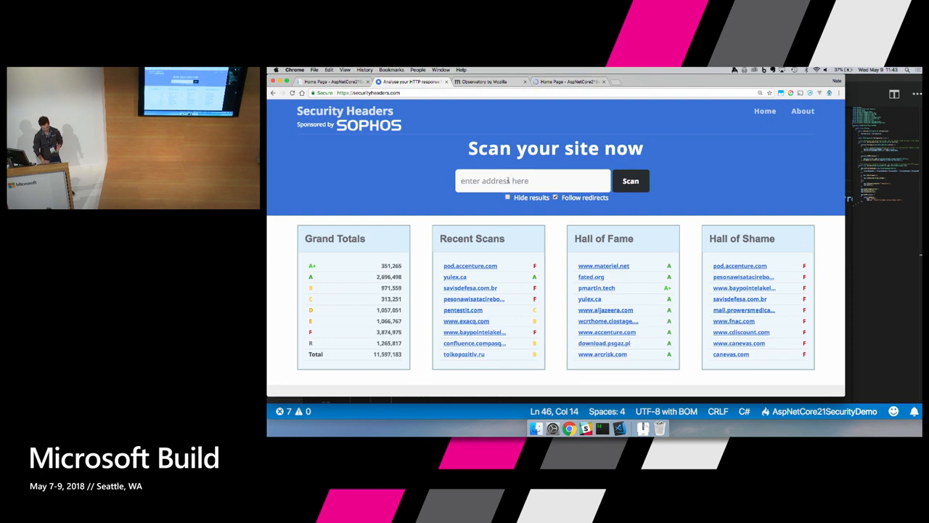
text(https://e289679c.ngrok.io/)
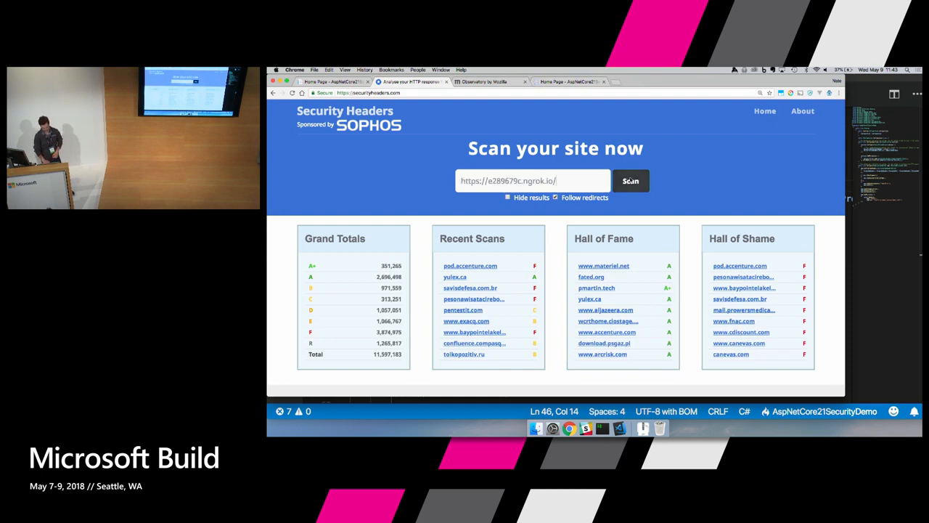
click(630, 181)
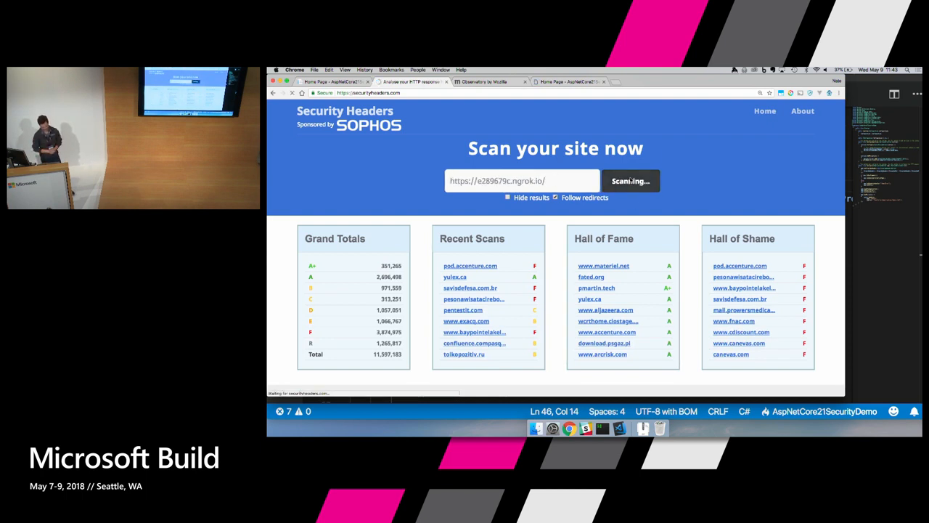
click(629, 181)
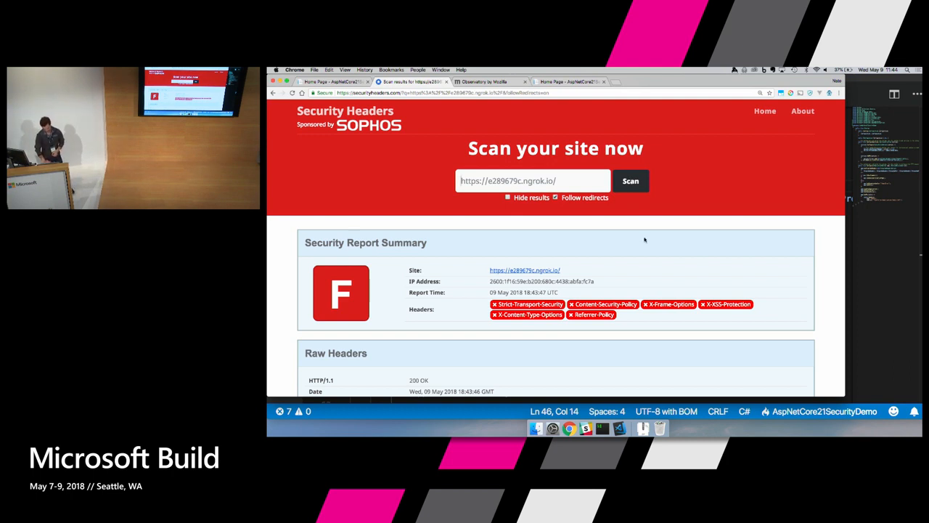
scroll(down, 3)
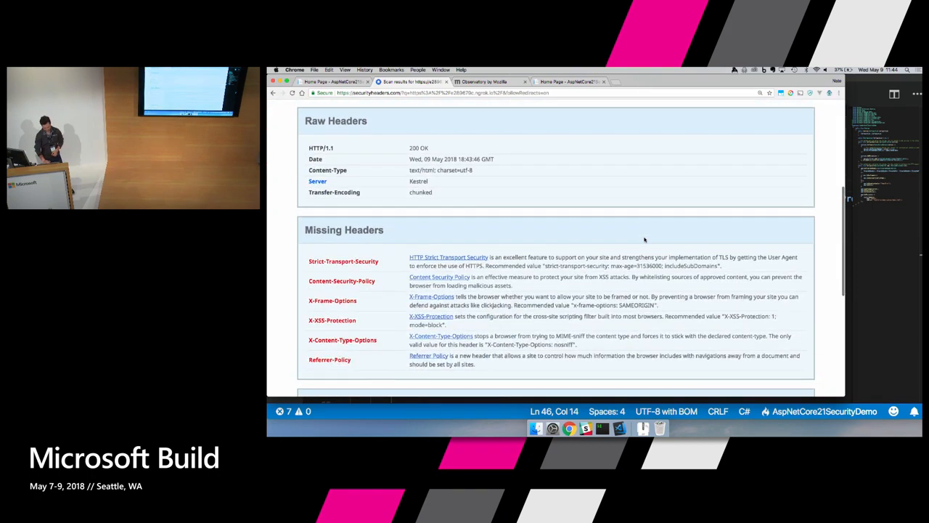
scroll(down, 3)
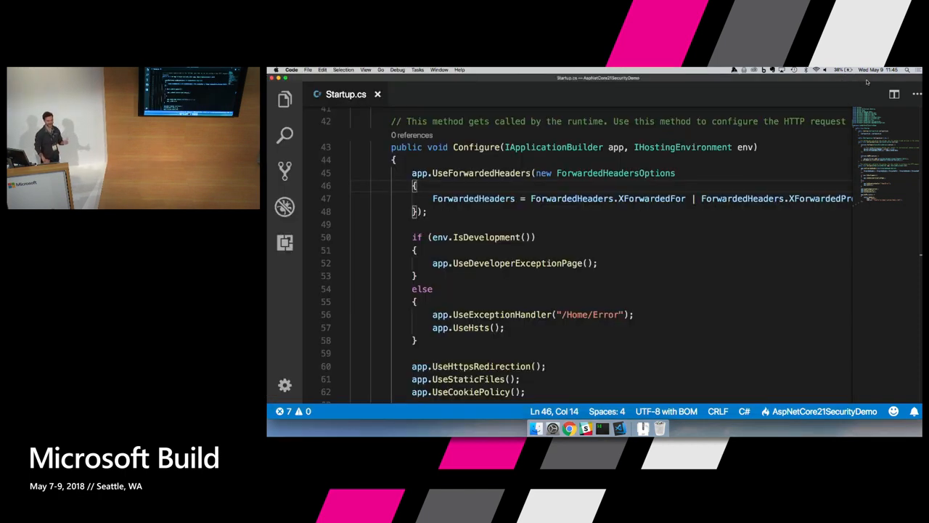
scroll(down, 3)
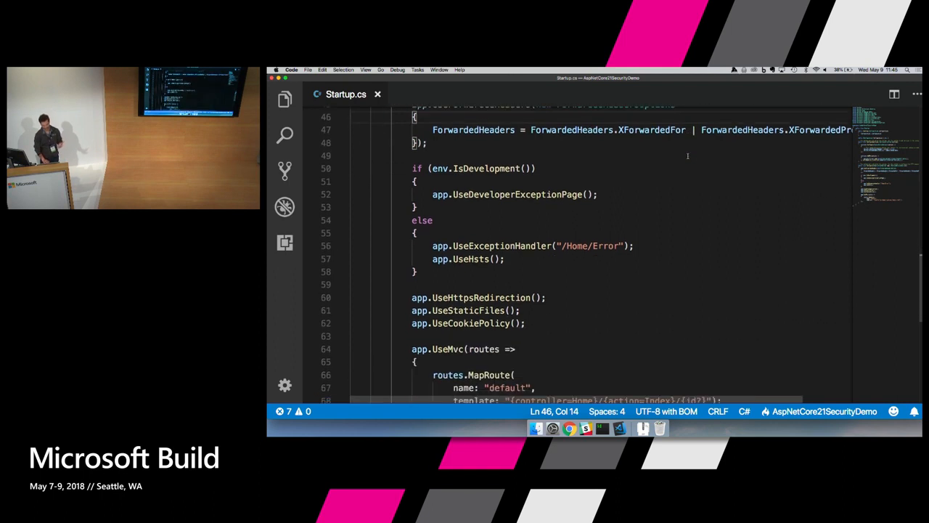
double_click(469, 259)
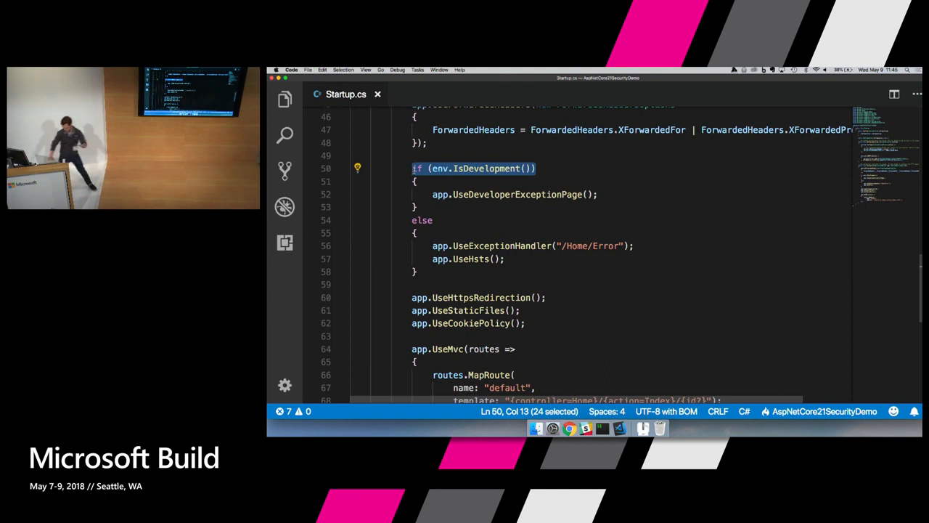
Change the project profile's ASPNETCORE_ENVIRONMENT from Development to Production in launchSettings.json.
click(285, 98)
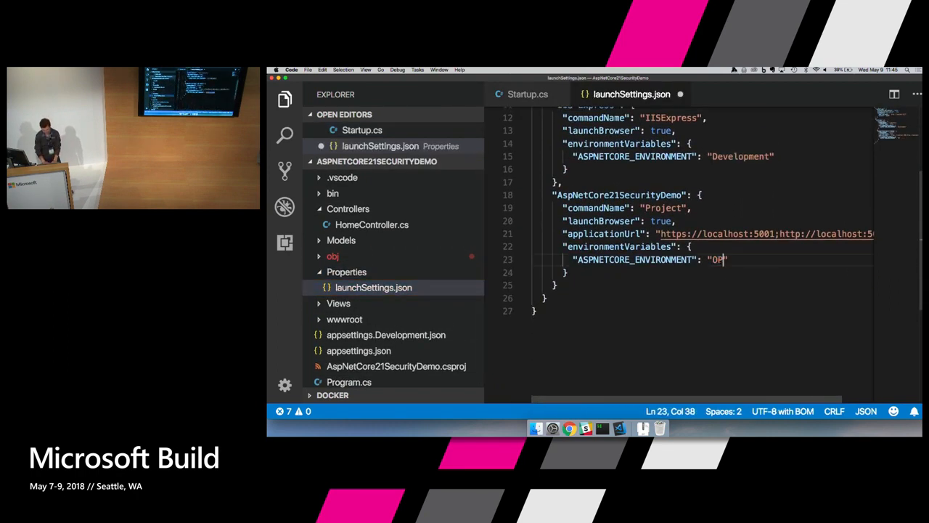
text(roduction)
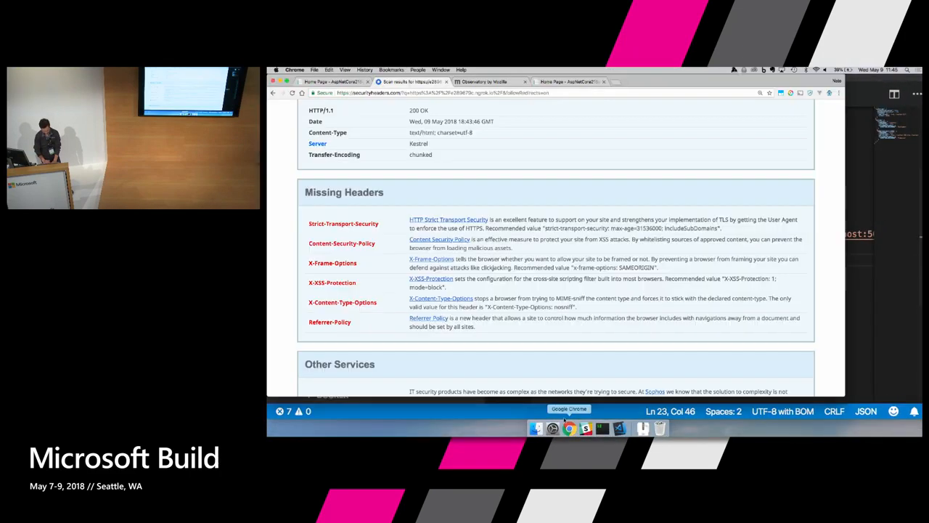
Rescan the demo site on securityheaders.com to get a D grade with Strict-Transport-Security passing.
click(570, 81)
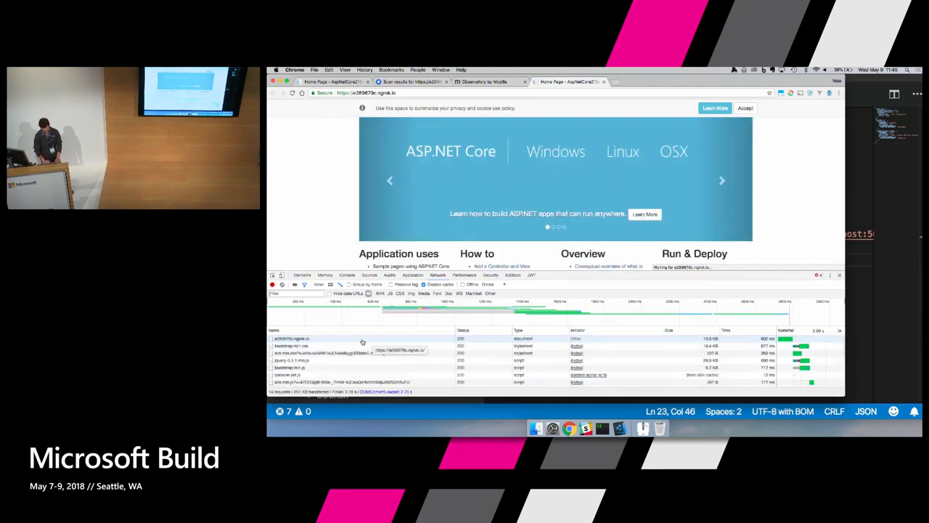
click(290, 338)
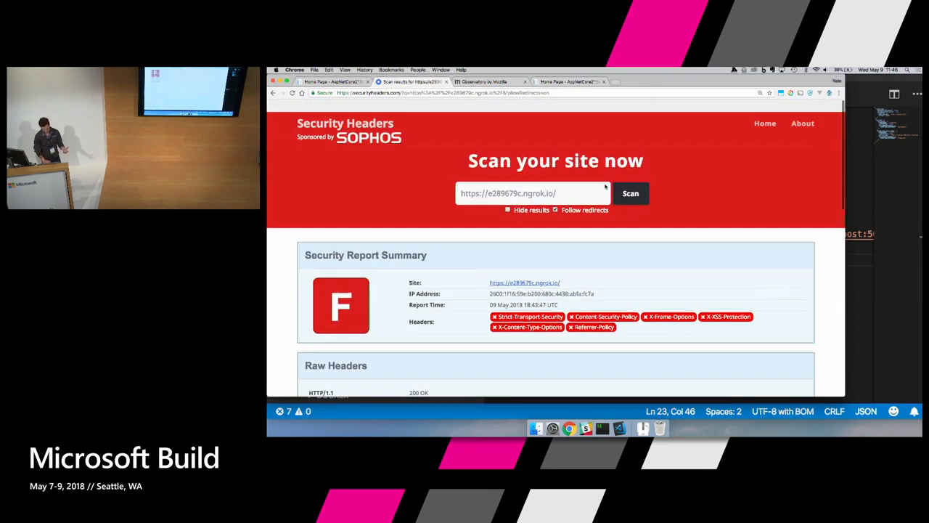
click(630, 193)
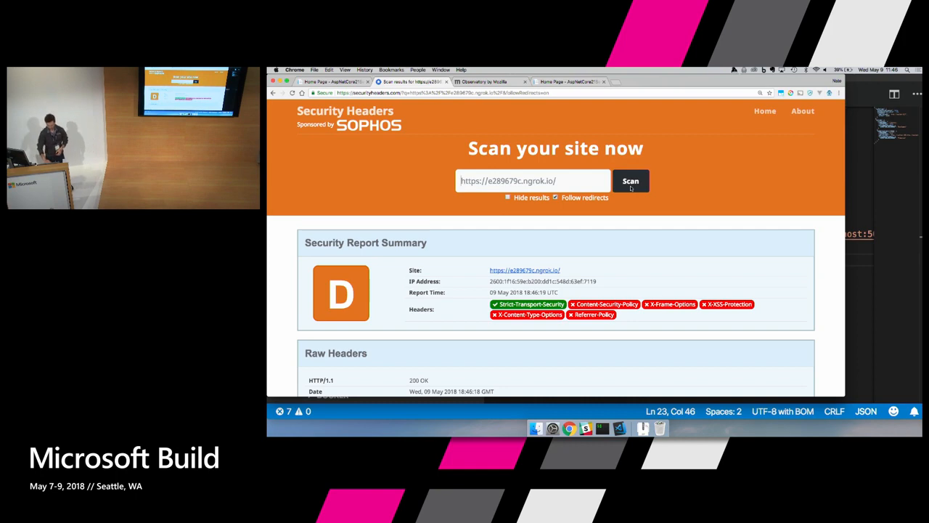
scroll(down, 3)
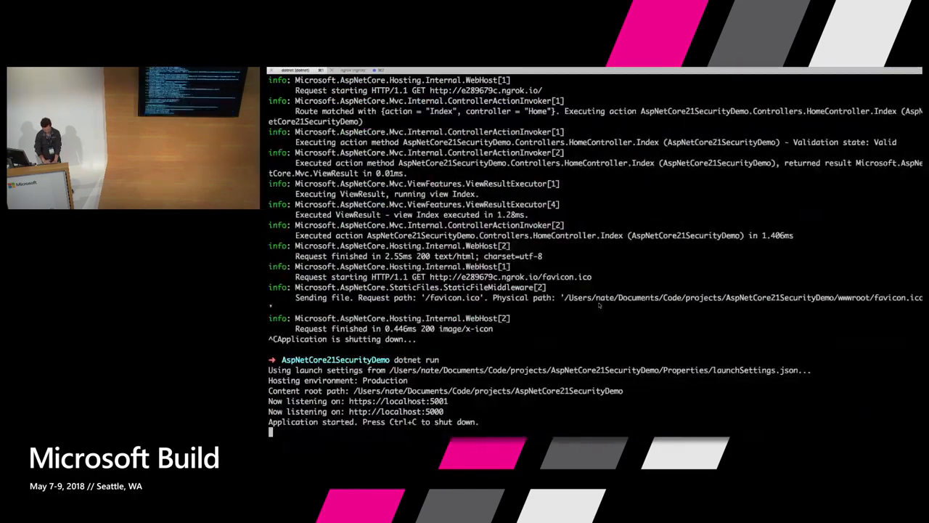
Stop dotnet run with Ctrl+C and run dotnet add package Nwebsec.AspNetCore.Middleware.
key(ctrl+c)
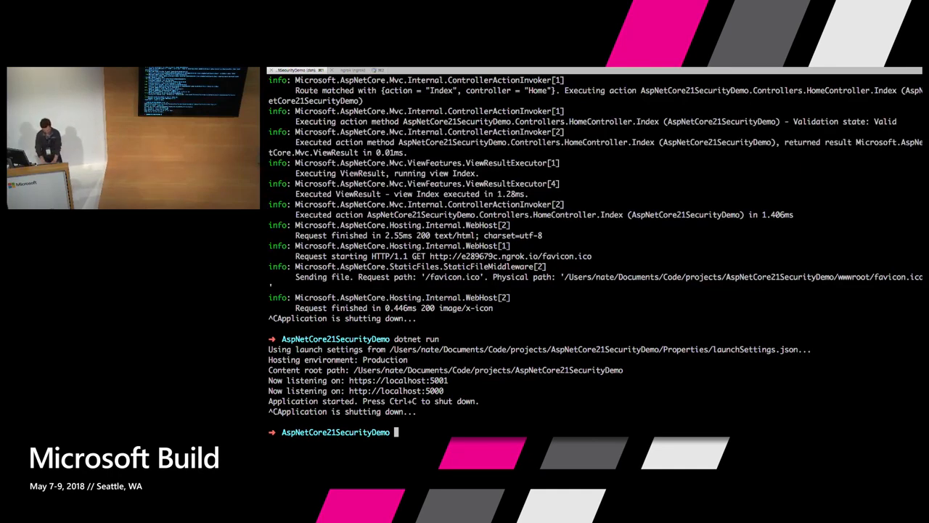
text(dotnet add package)
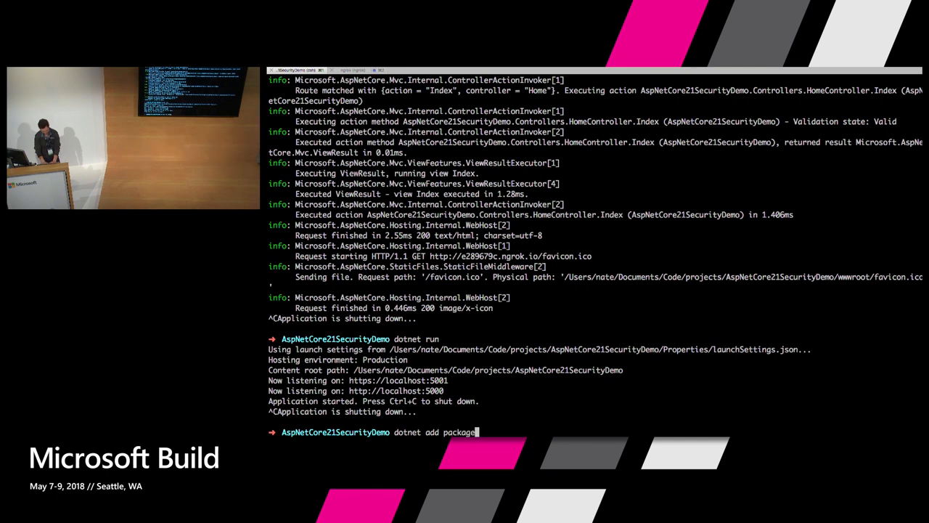
text(N)
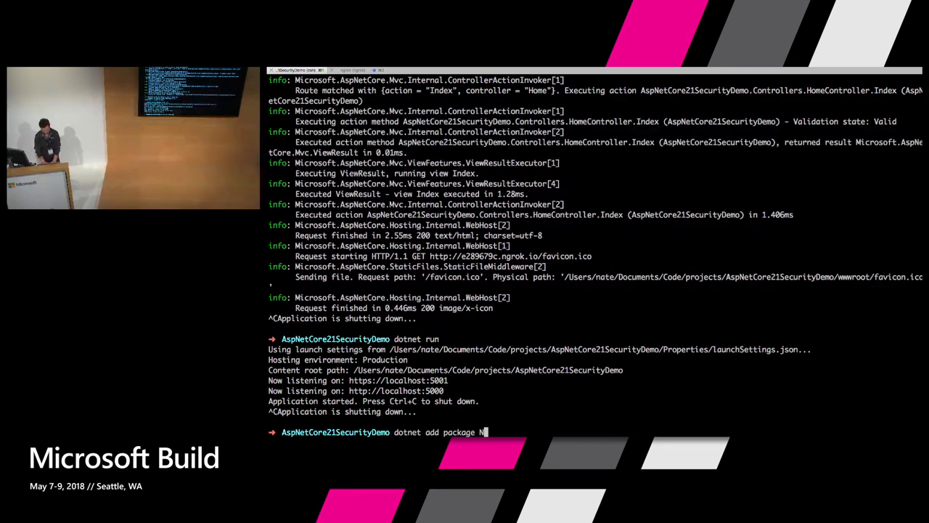
text(websec.asp)
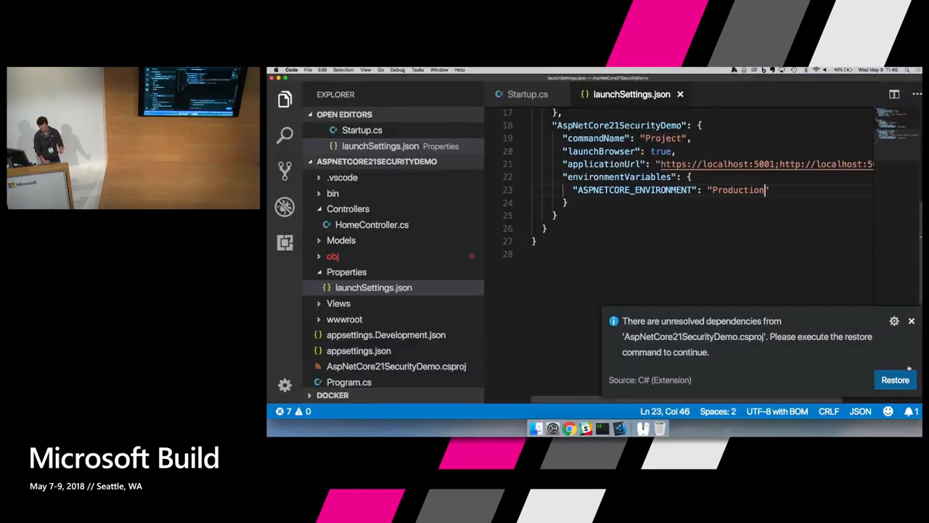
Restore unresolved dependencies and add NWebsec header middleware calls to Startup.cs Configure.
click(895, 380)
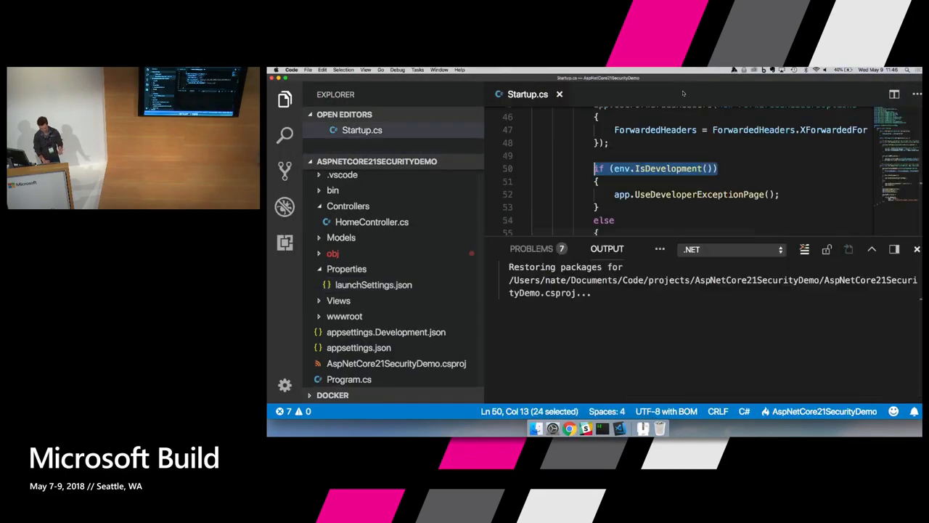
text(https://e289679c.ngrok.io/)
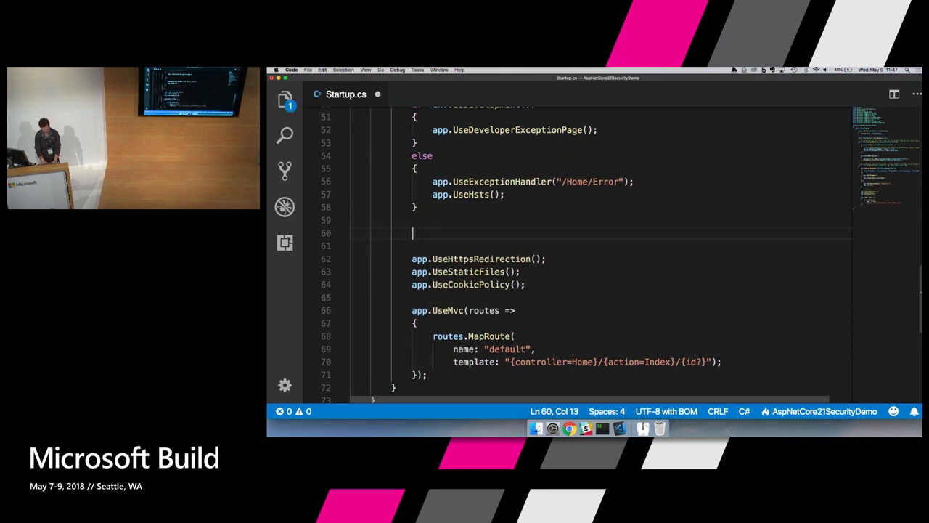
text(n)
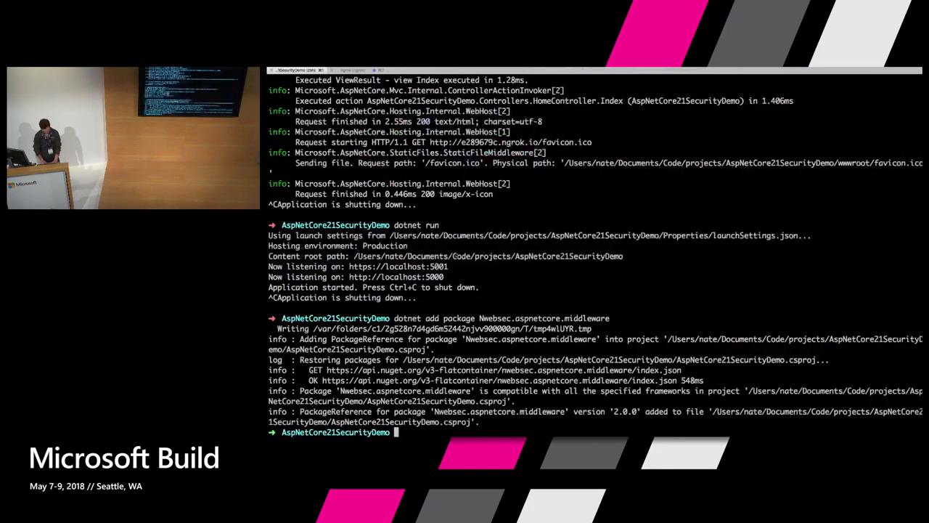
text(dotnet run)
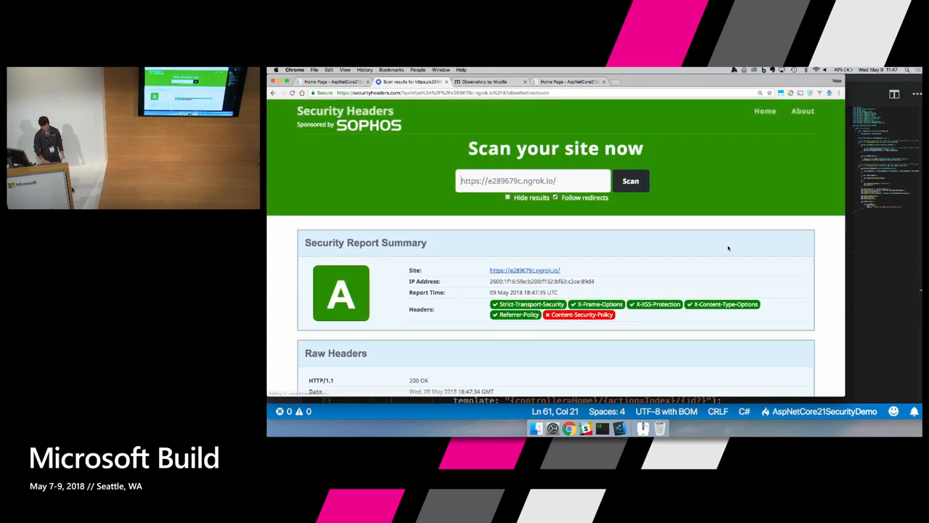
Review the A-grade report's raw headers: Strict-Transport-Security, X-Frame-Options SameOrigin, X-XSS-Protection.
scroll(down, 3)
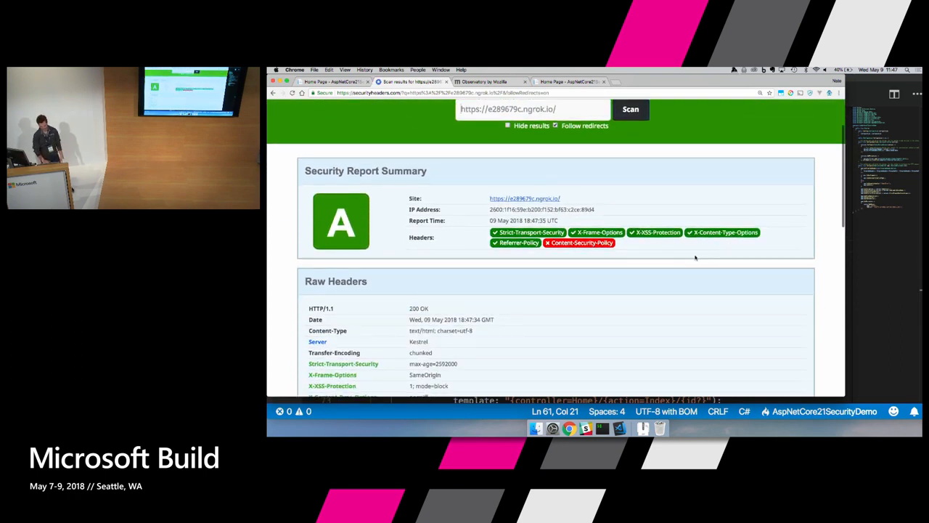